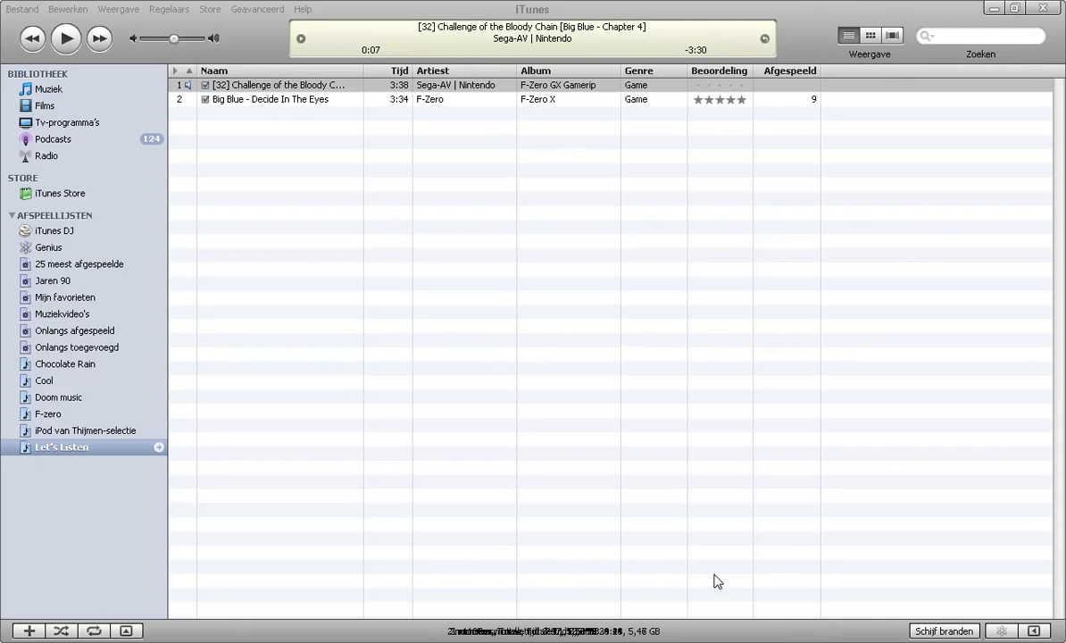
{"action": "mouse_move", "coordinate": [695, 561]}
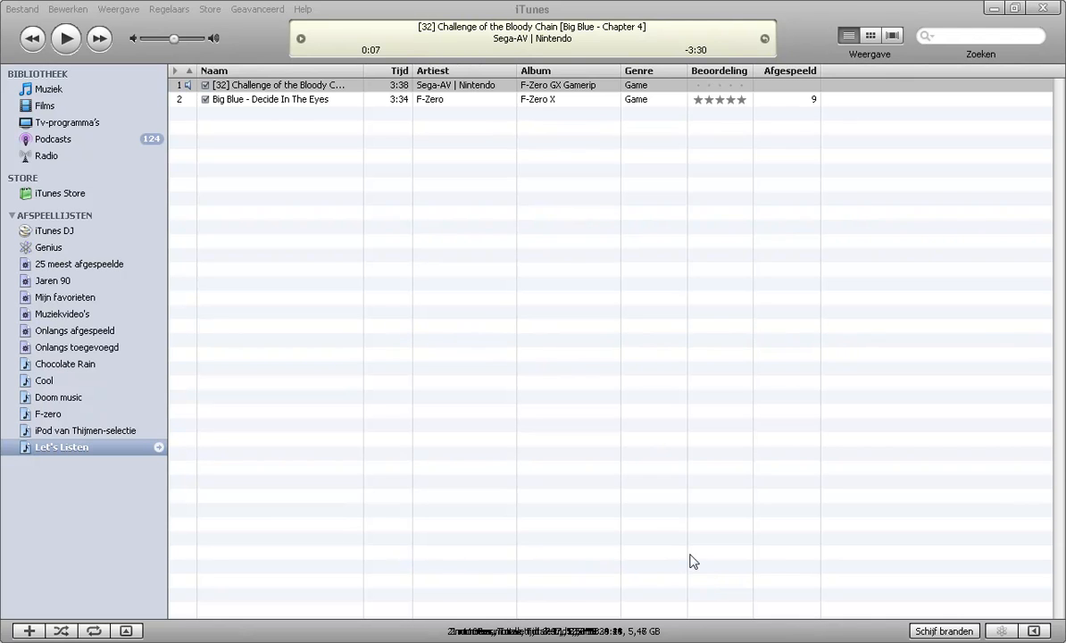
{"action": "mouse_move", "coordinate": [513, 408]}
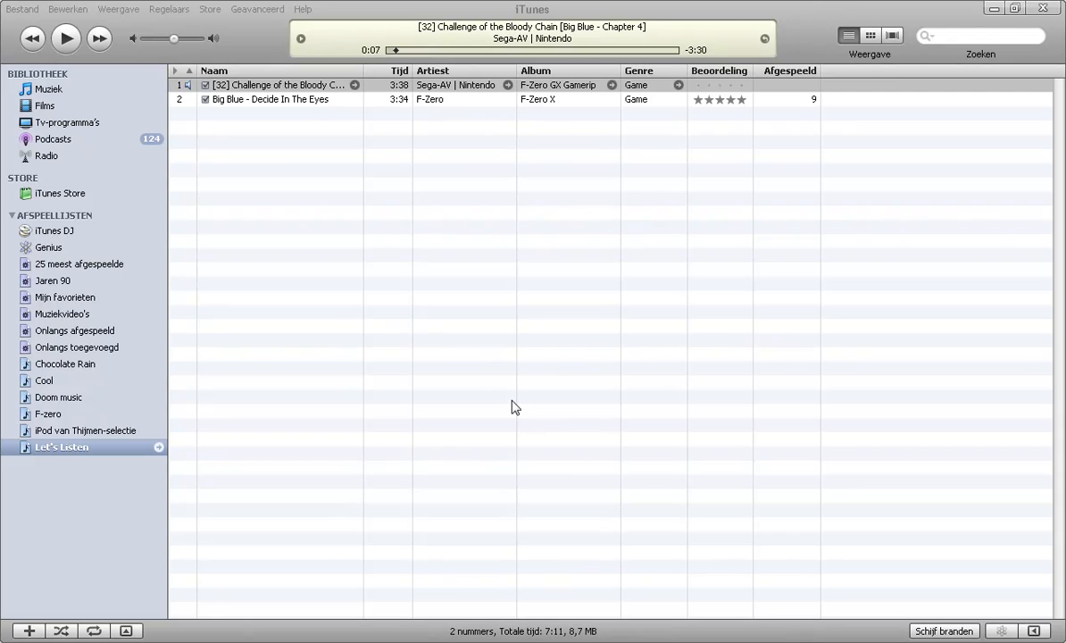
Select the first track in Let's Listen, Challenge of the Bloody Chain.
{"action": "left_click", "coordinate": [279, 84]}
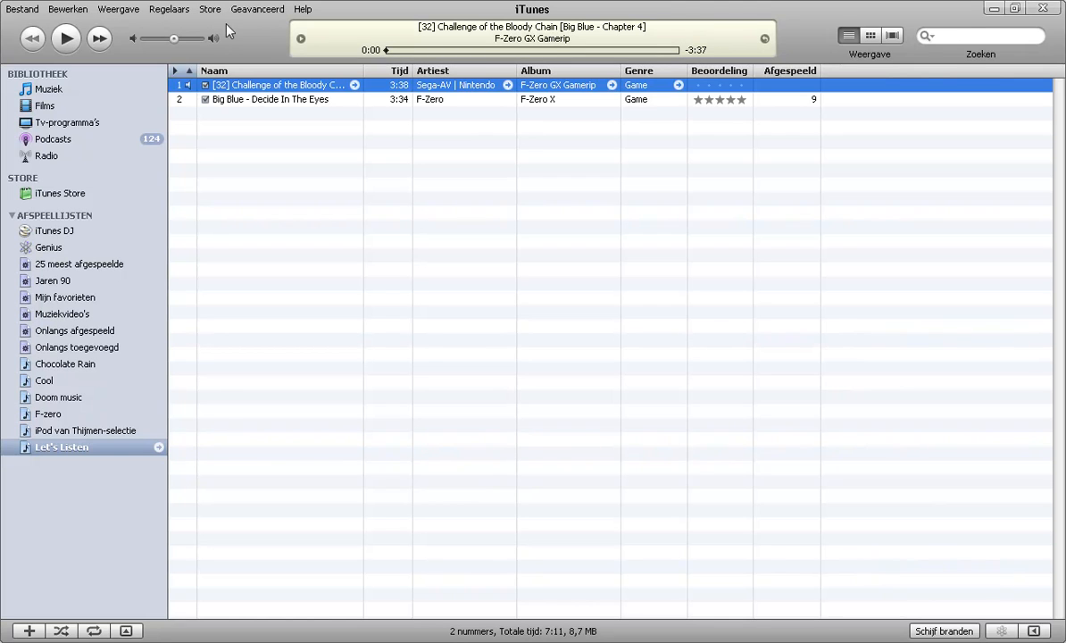
Drag the volume slider rightward in two moves to turn playback up.
{"action": "left_click_drag", "start_coordinate": [172, 38], "coordinate": [180, 38]}
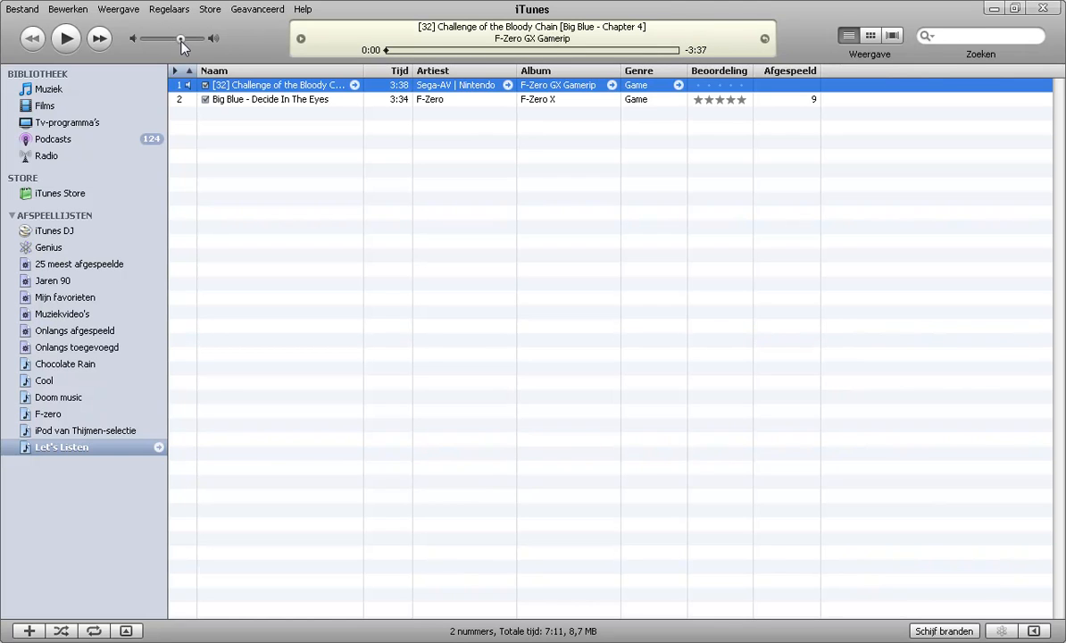
{"action": "left_click_drag", "start_coordinate": [181, 38], "coordinate": [194, 39]}
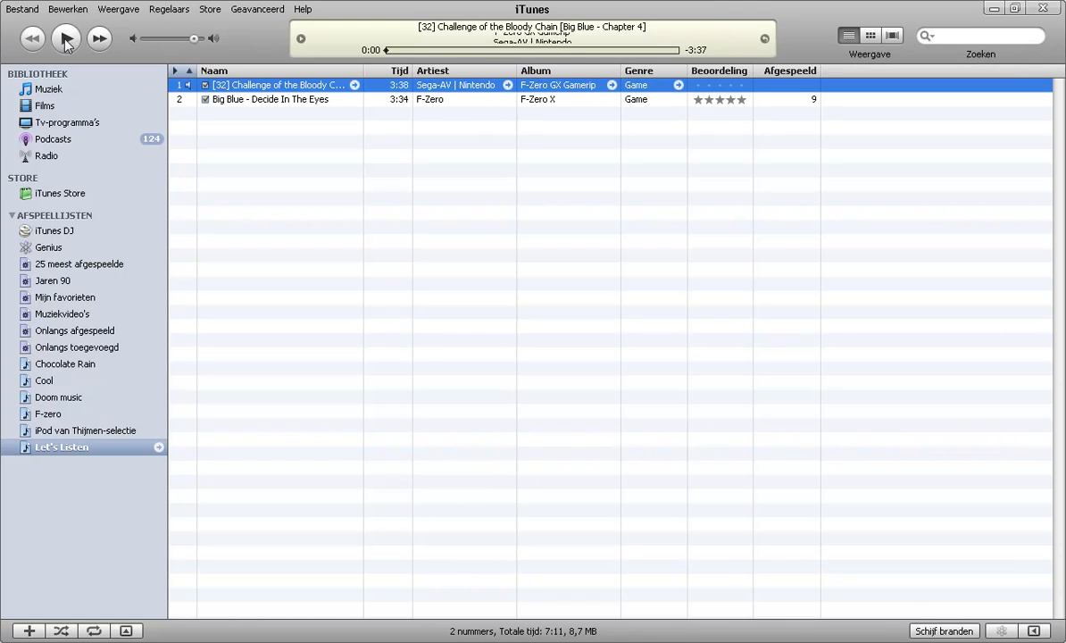
Start playback of Challenge of the Bloody Chain.
{"action": "left_click", "coordinate": [66, 39]}
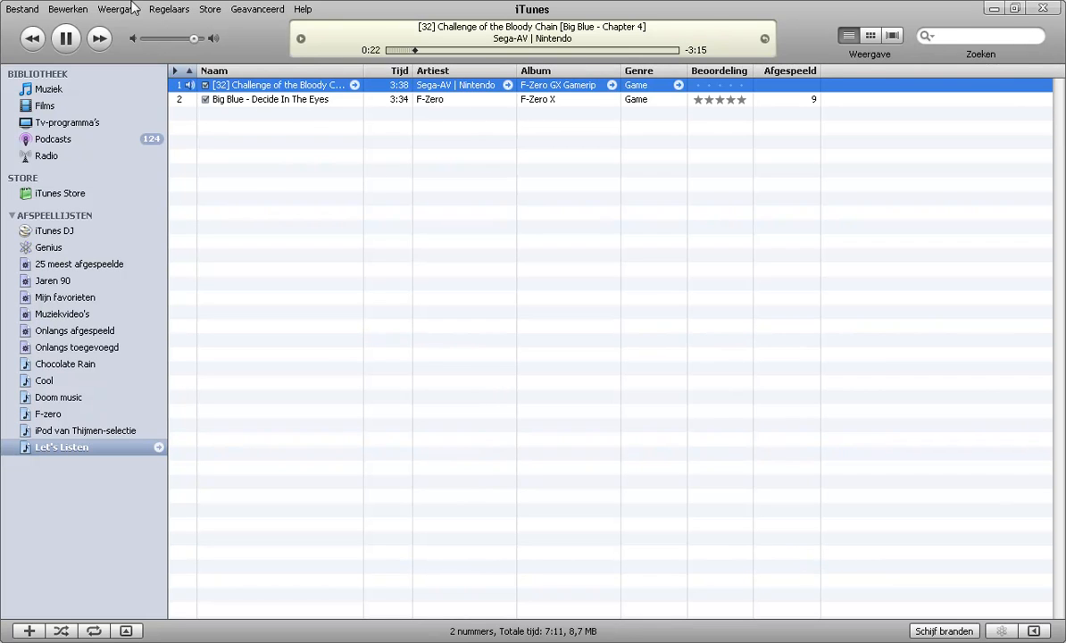
Choose Visuele effecten tonen from the Weergave menu to show the visualizer.
{"action": "left_click", "coordinate": [118, 9]}
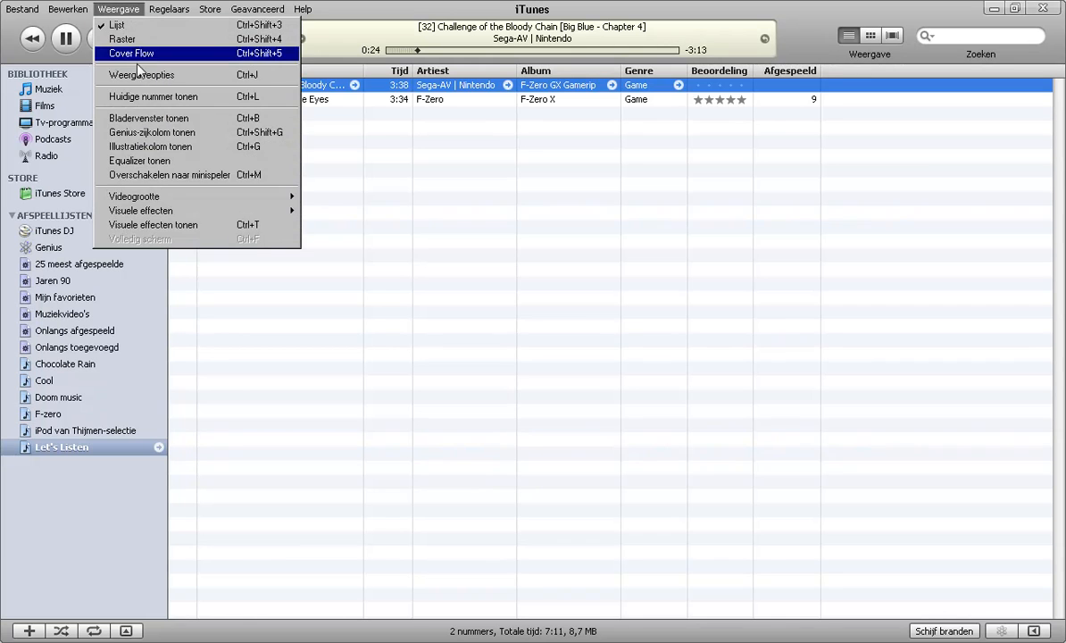
{"action": "mouse_move", "coordinate": [169, 175]}
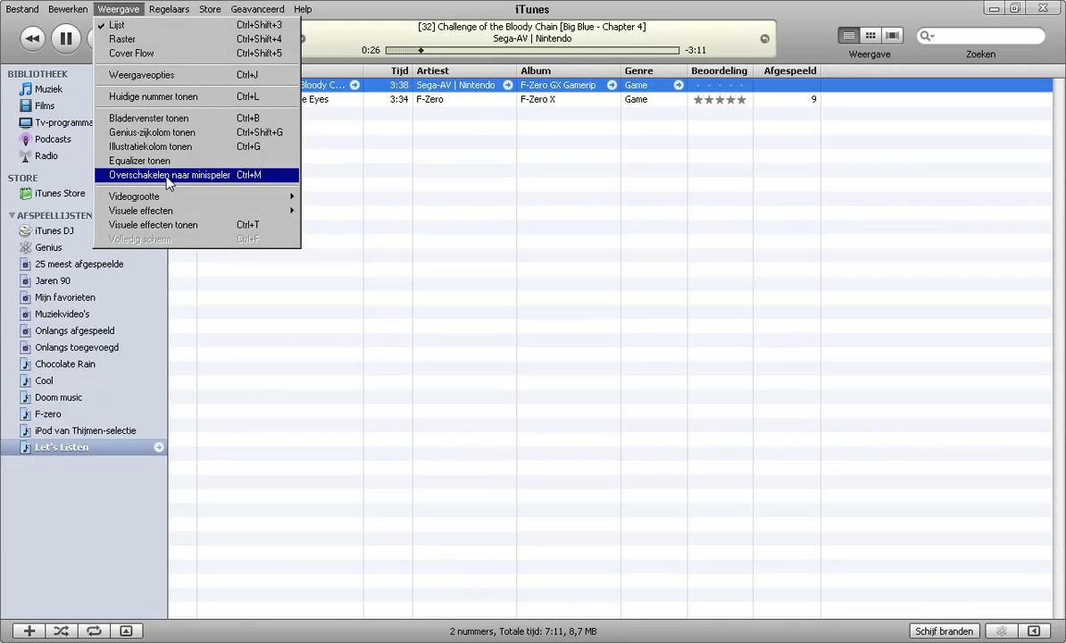
{"action": "mouse_move", "coordinate": [177, 230]}
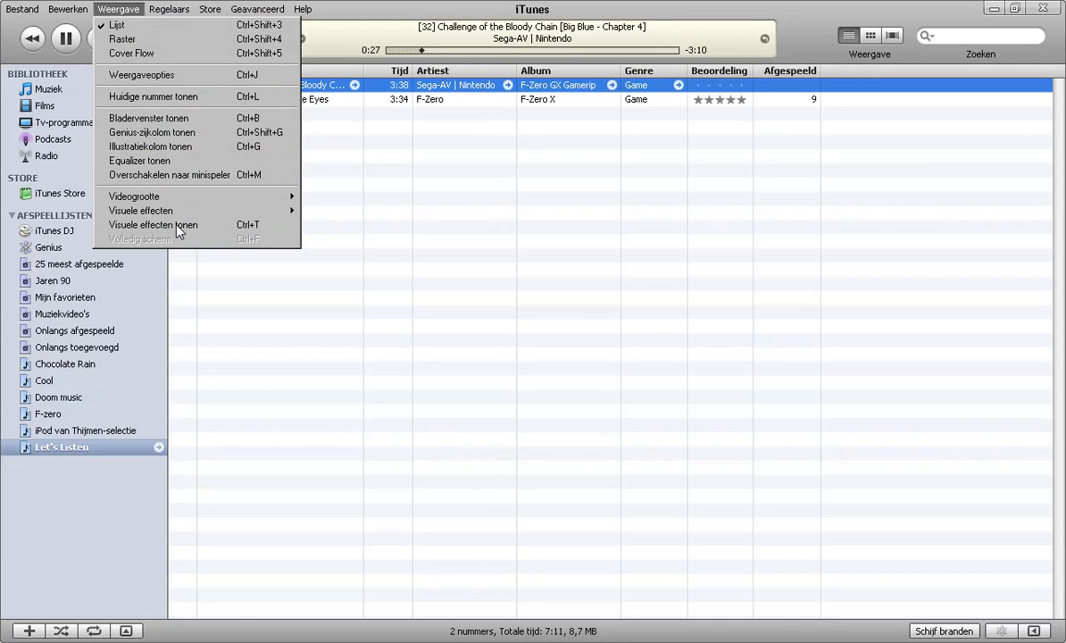
{"action": "left_click", "coordinate": [153, 224]}
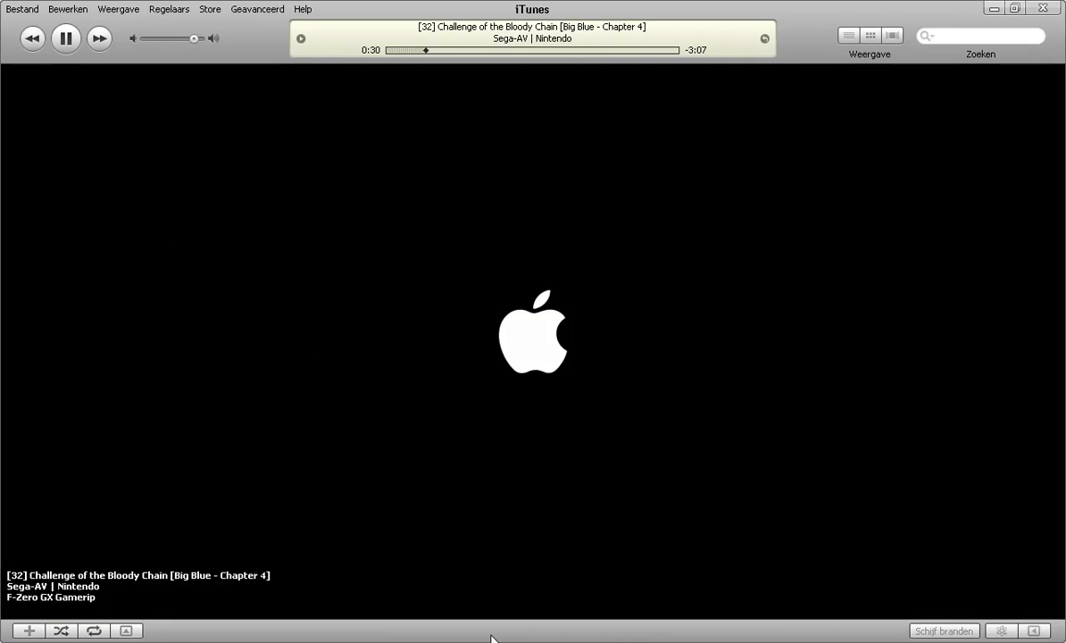